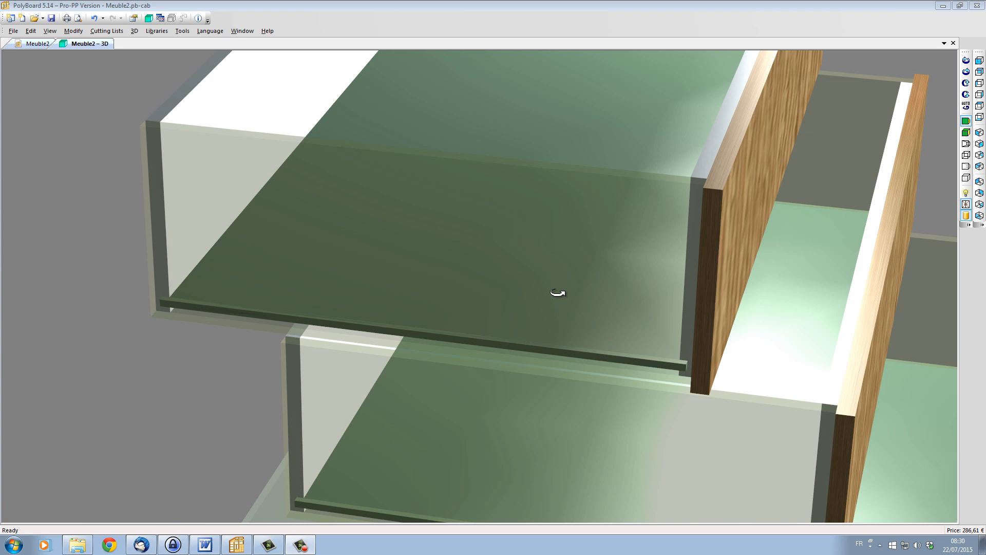
mouse_move(547, 290)
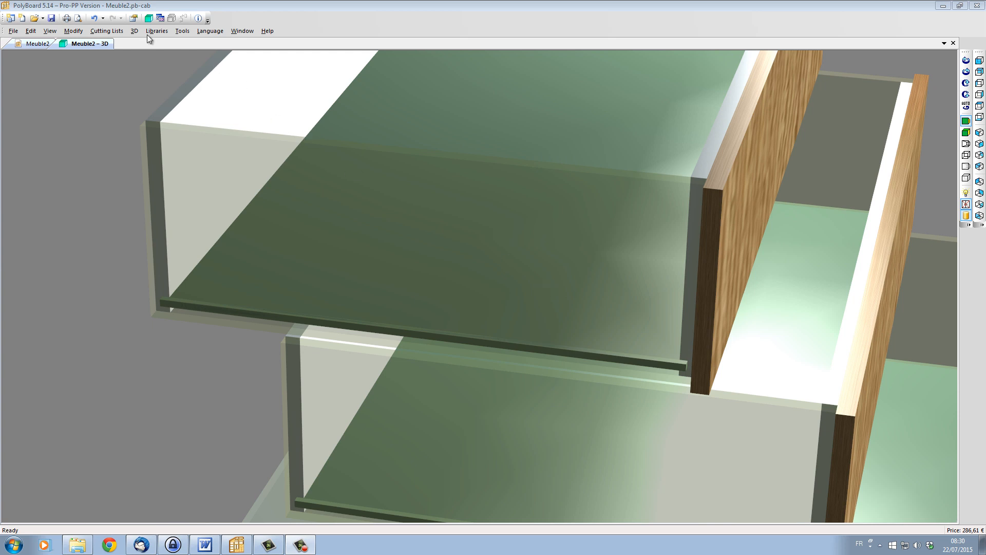
- Open the drawer sub-methods library and view its Drawers Assembly groove and recess rules
left_click(156, 30)
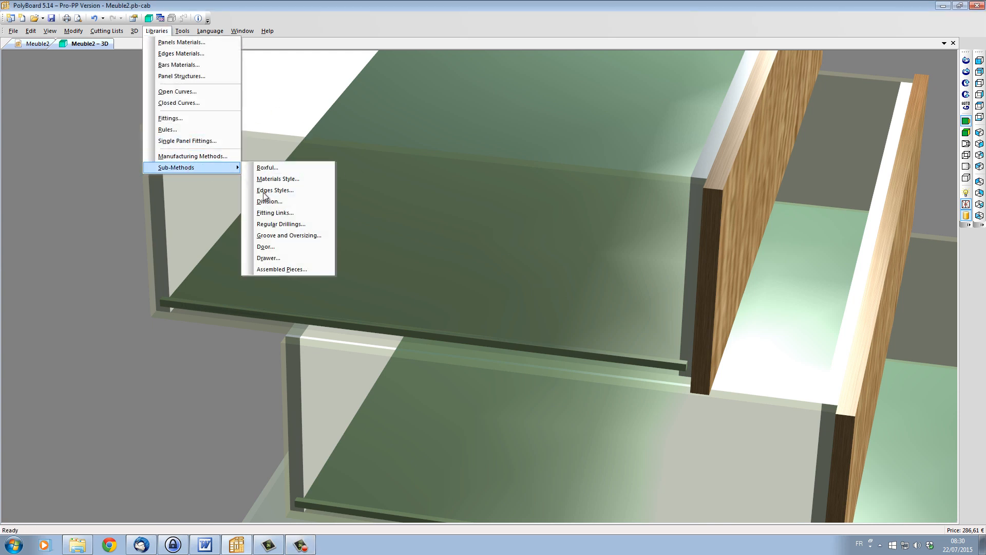
left_click(268, 258)
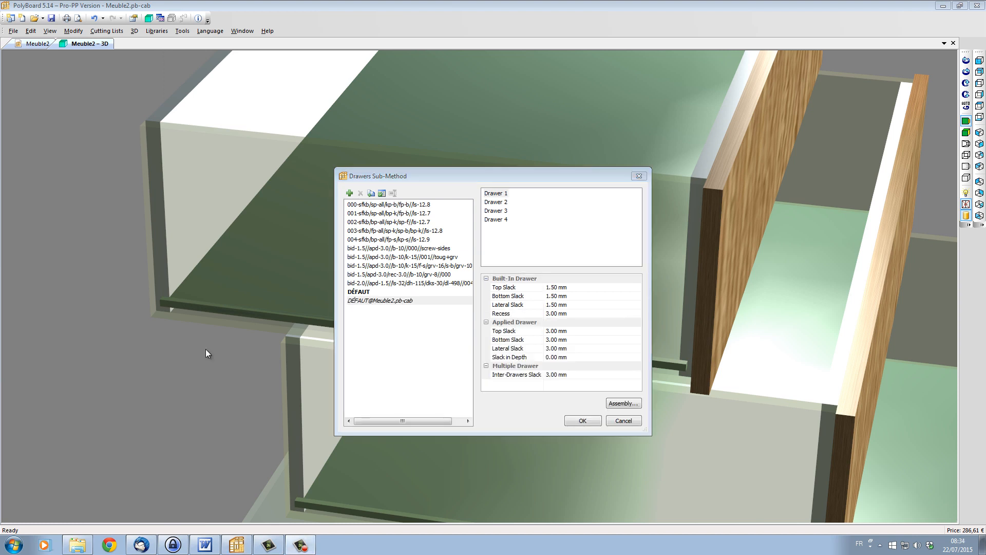
mouse_move(220, 341)
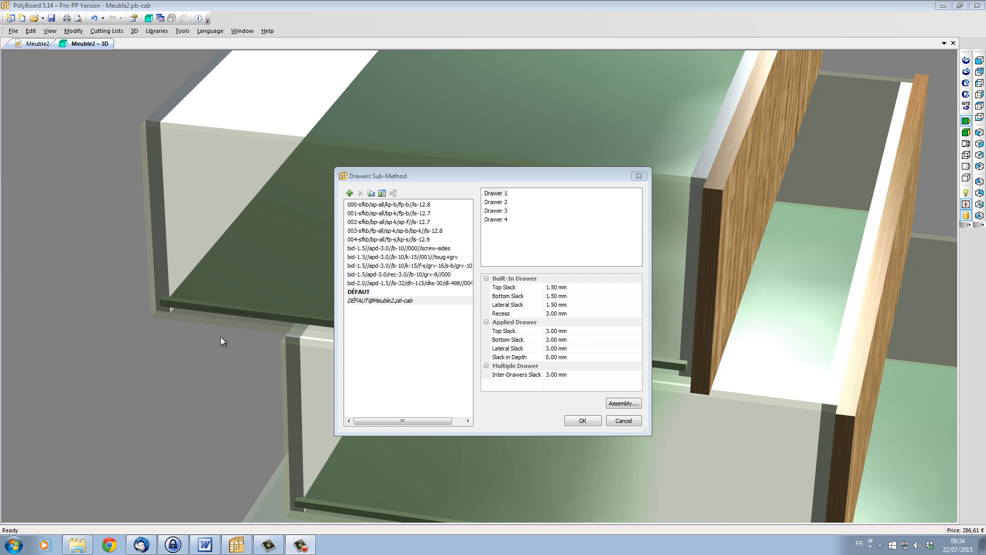
mouse_move(618, 302)
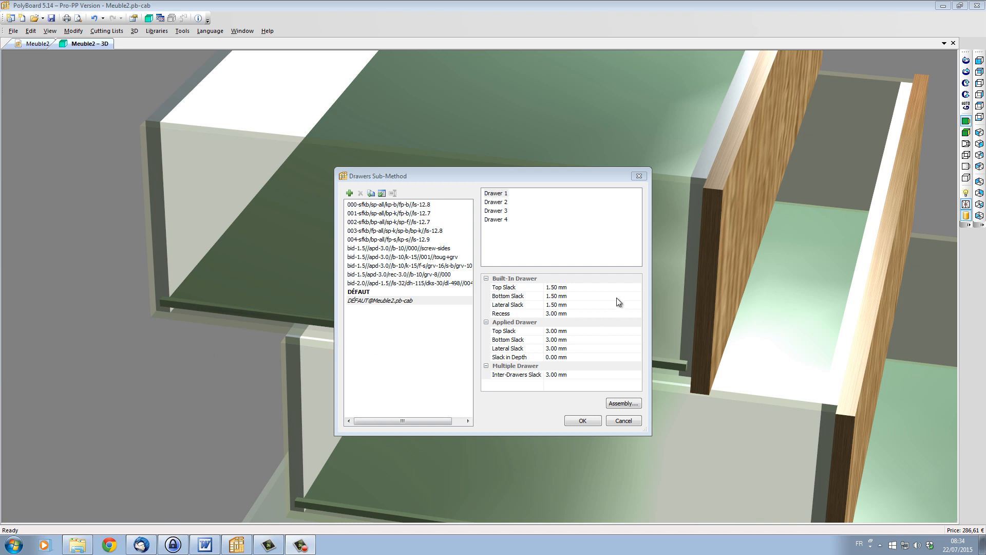
mouse_move(583, 376)
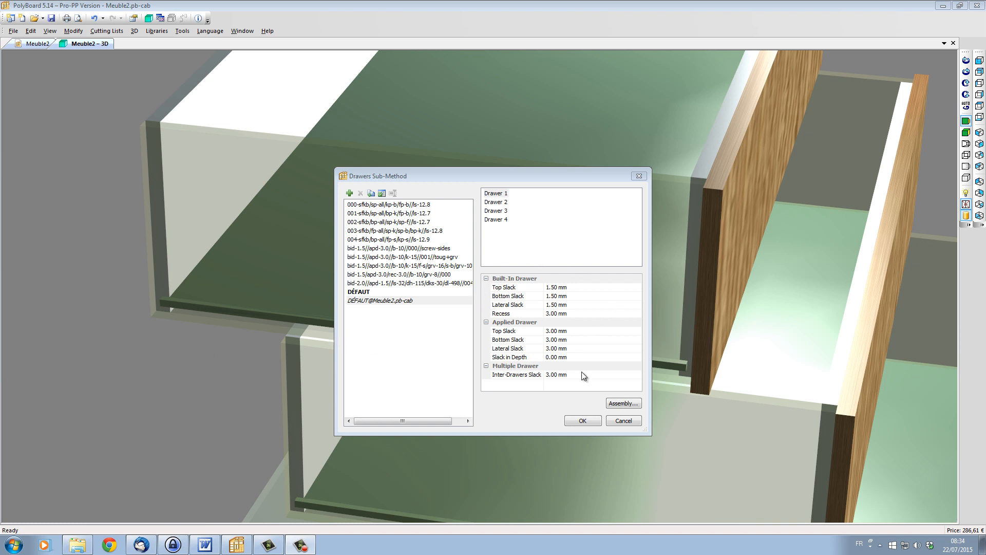
mouse_move(676, 393)
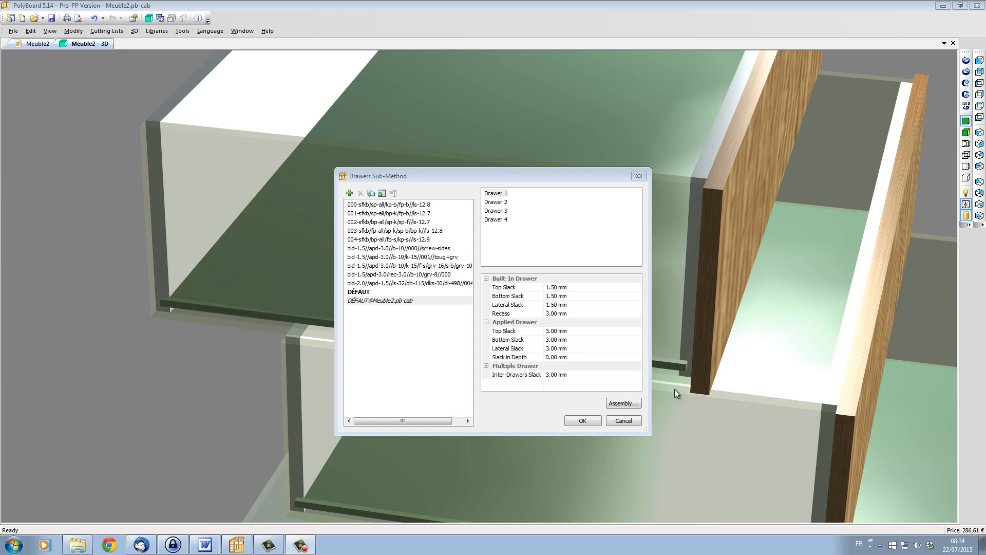
left_click(622, 403)
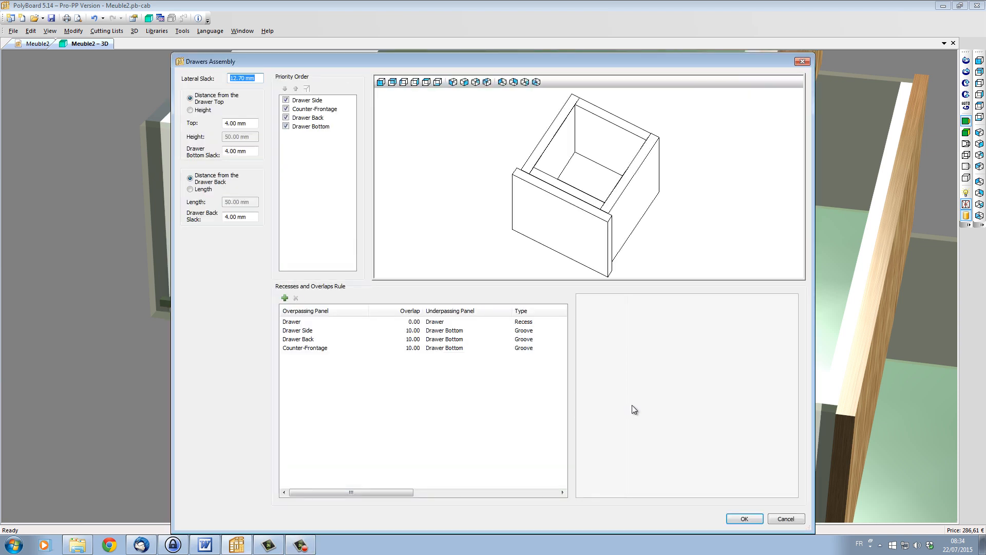
mouse_move(692, 512)
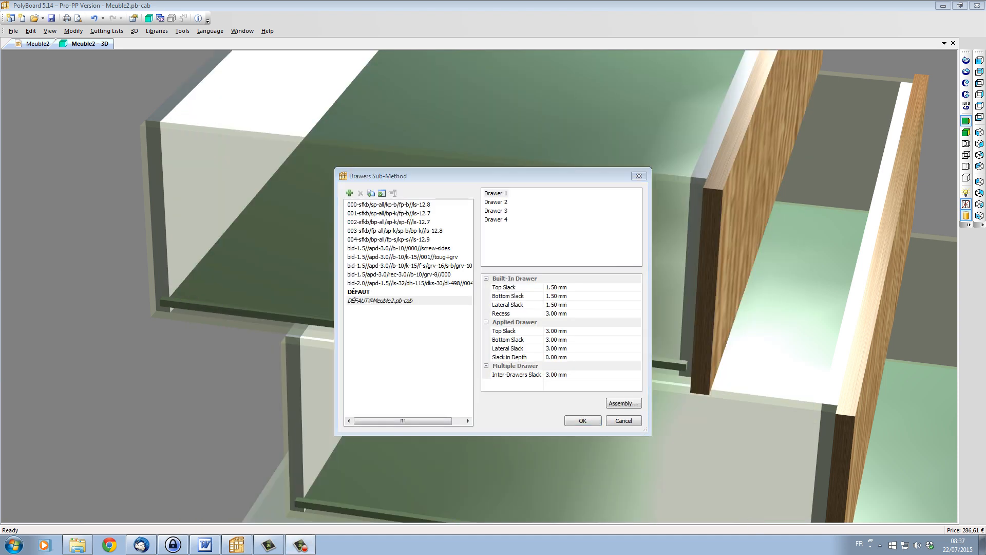
mouse_move(137, 308)
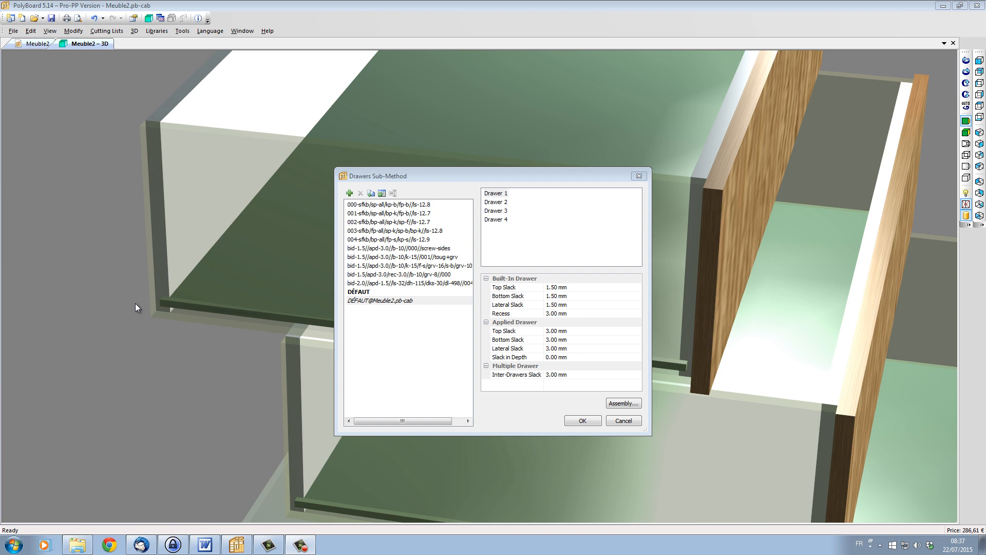
mouse_move(430, 285)
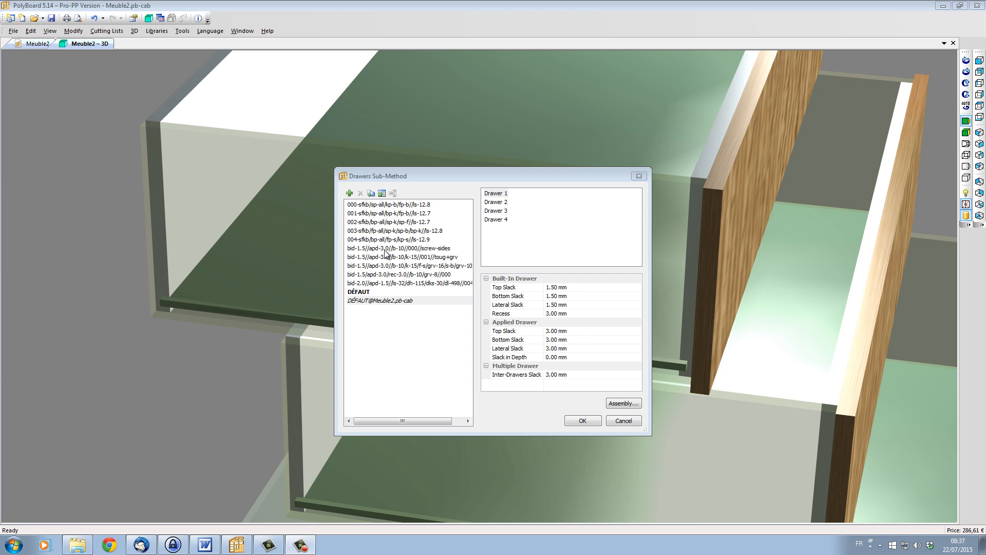
mouse_move(396, 213)
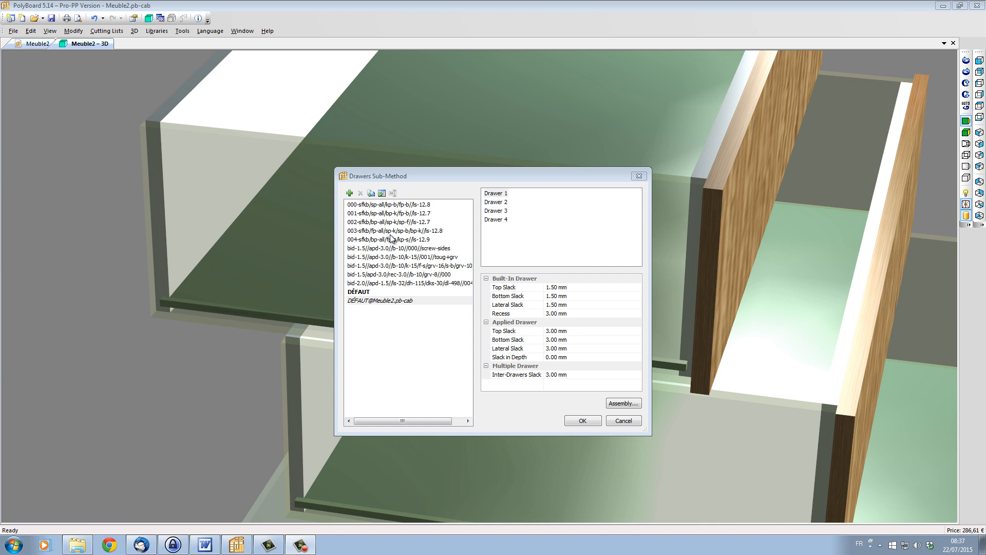
mouse_move(361, 213)
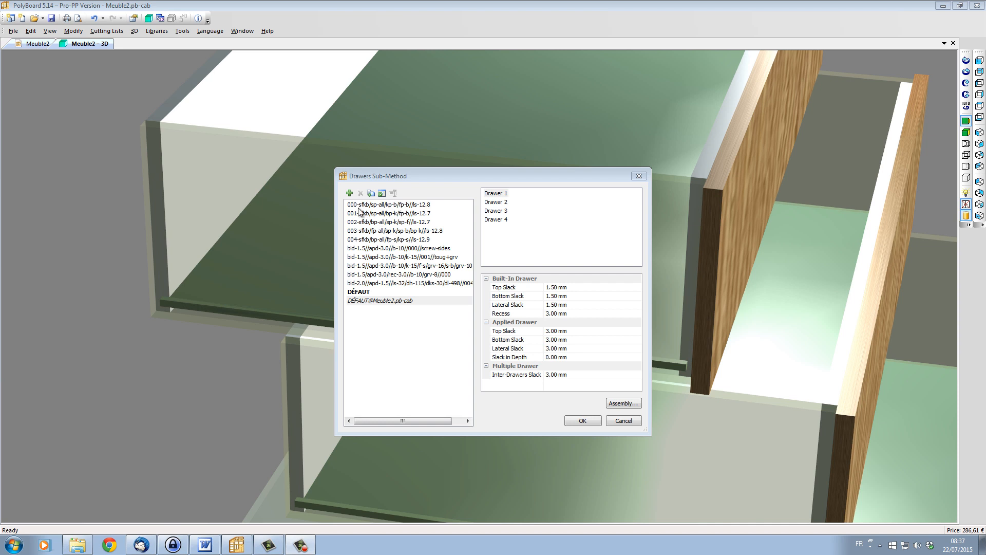
- Compare the 004 and screw-sides sub-methods, then apply the bid-2.0 entry to the drawers
left_click(389, 204)
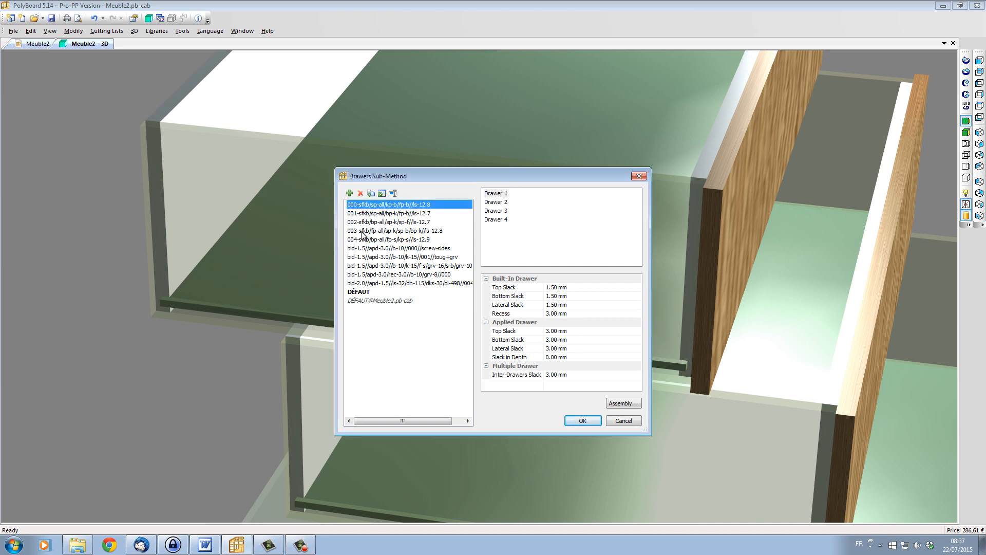
left_click(390, 239)
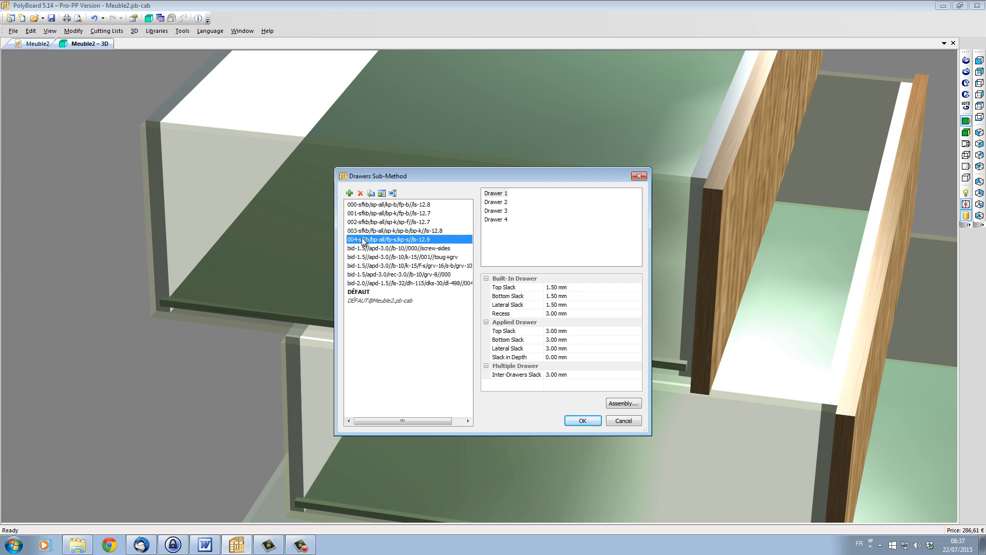
mouse_move(524, 252)
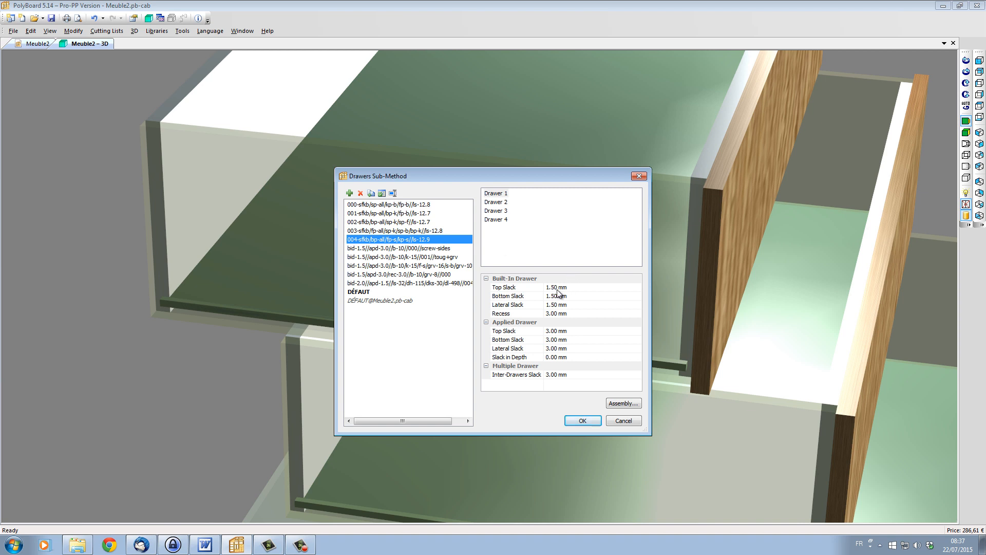
mouse_move(387, 266)
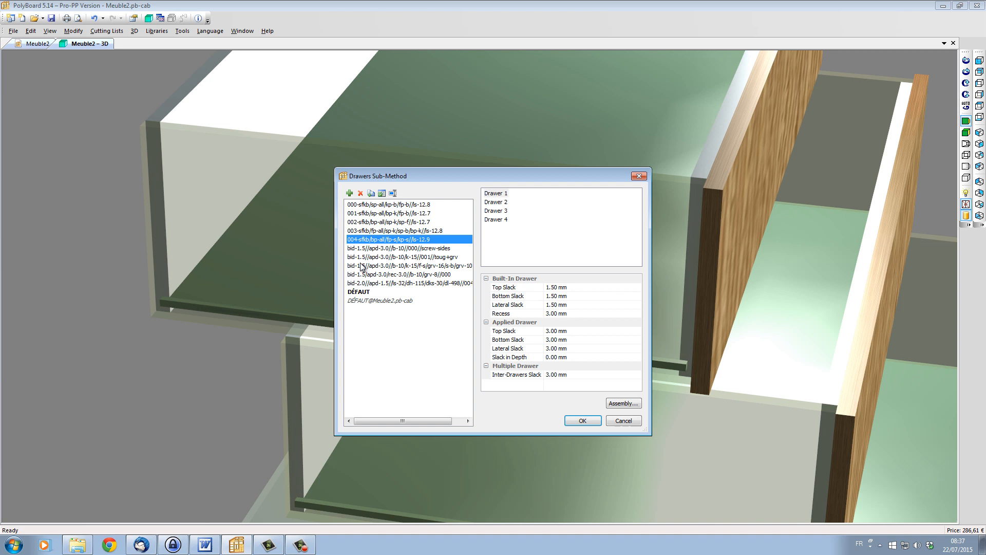
mouse_move(362, 266)
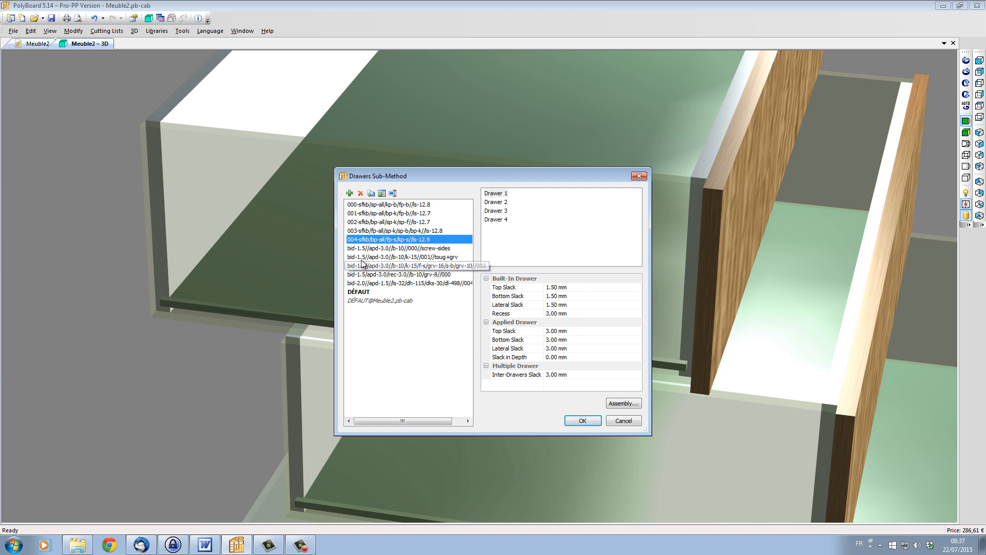
left_click(403, 247)
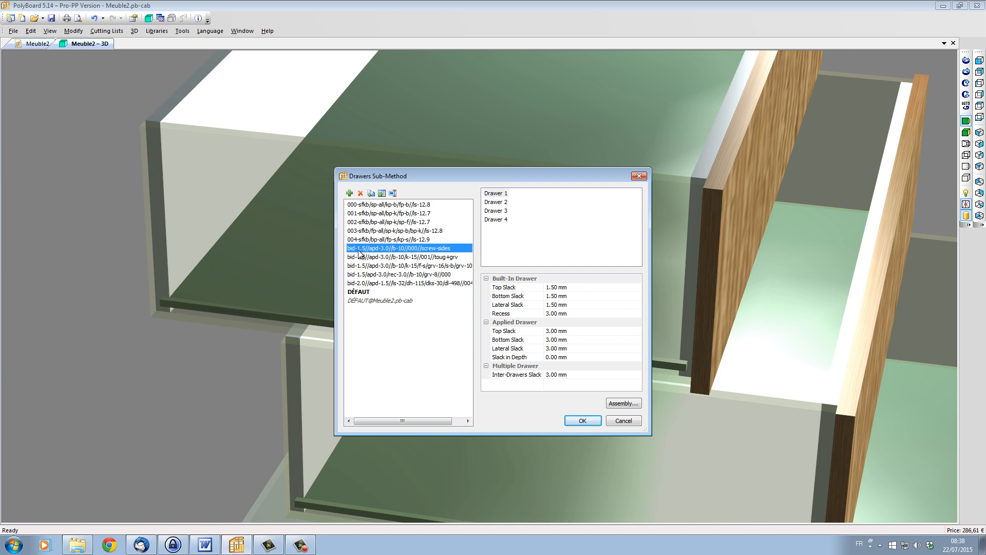
left_click(409, 283)
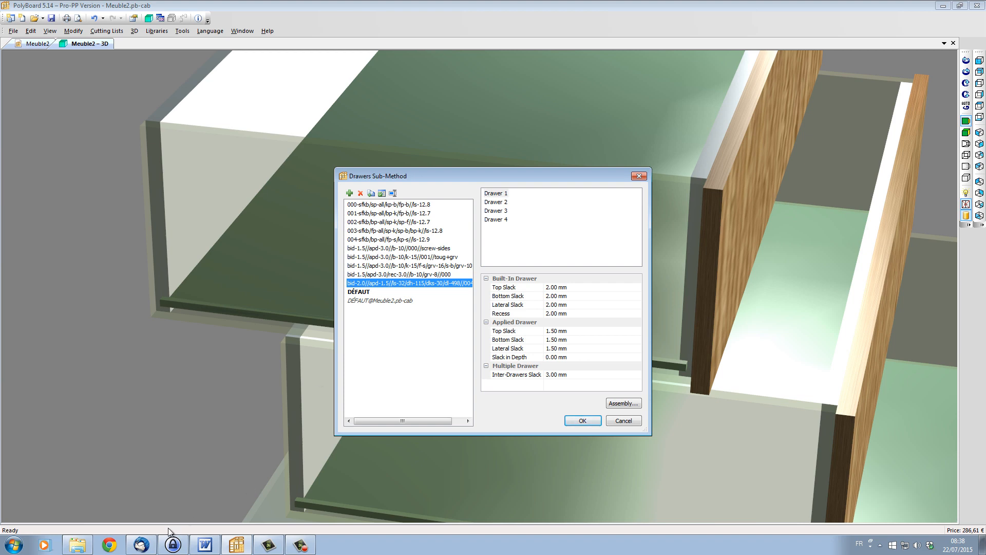
left_click(581, 420)
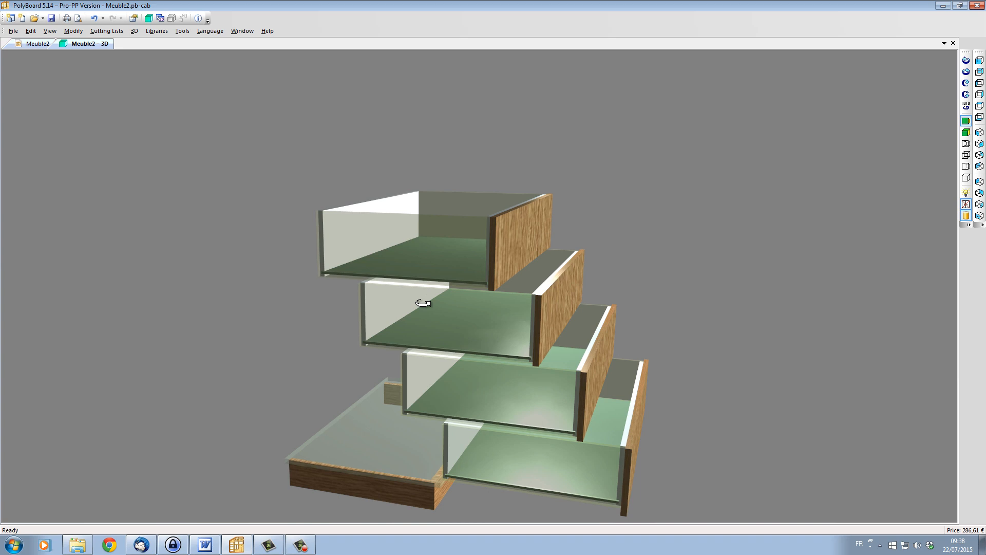
scroll("up", 3)
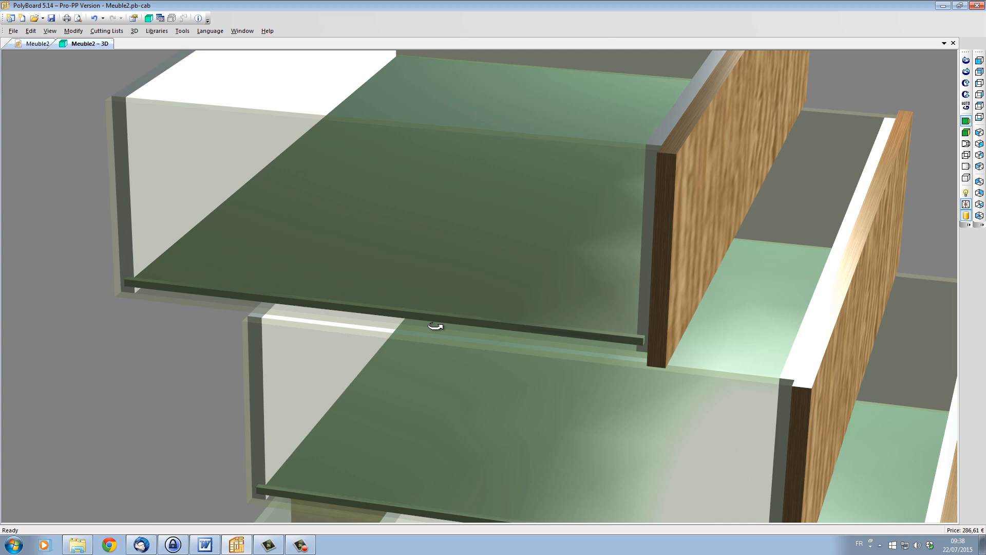
mouse_move(183, 256)
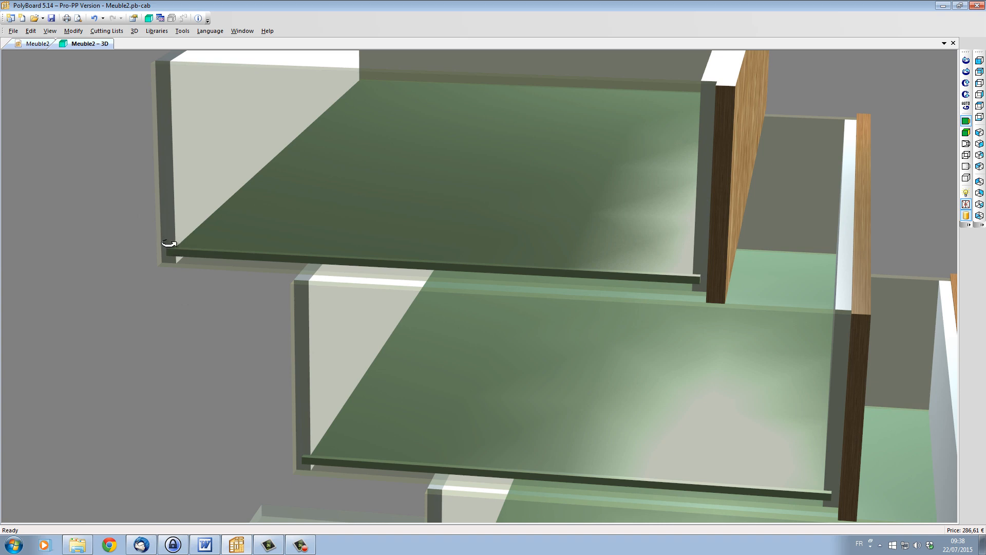
mouse_move(241, 263)
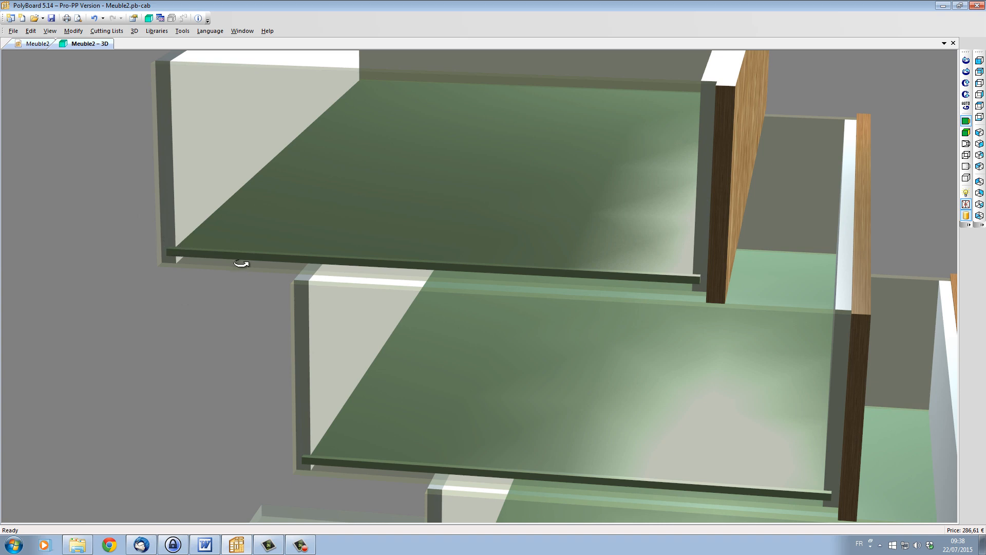
mouse_move(155, 30)
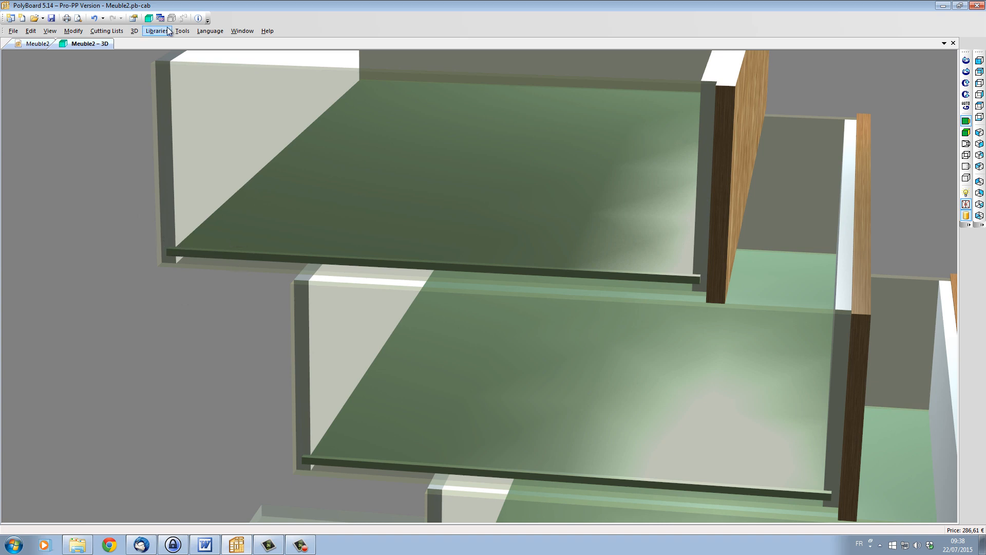
- Open the drawer sub-method library and apply the 000 sub-method to the drawers
left_click(157, 30)
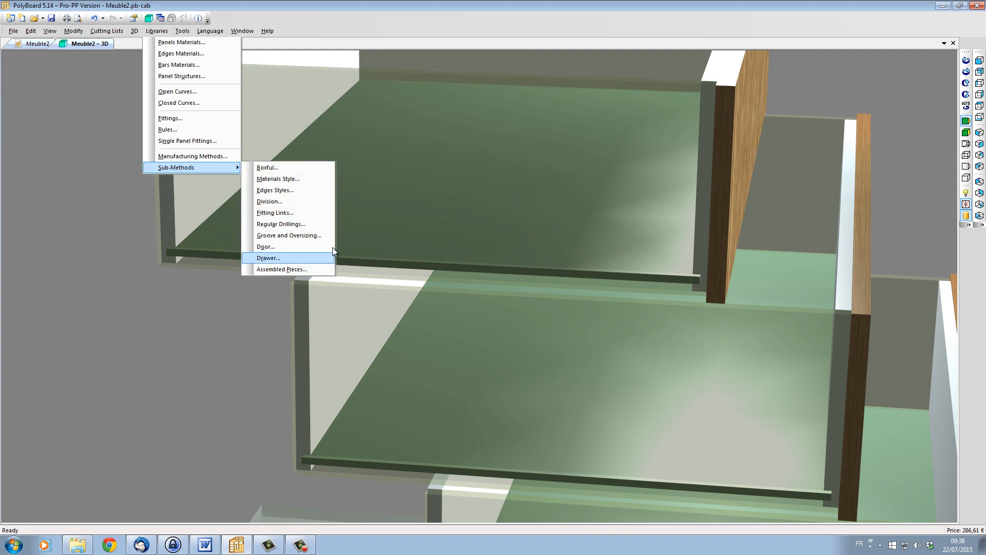
left_click(267, 257)
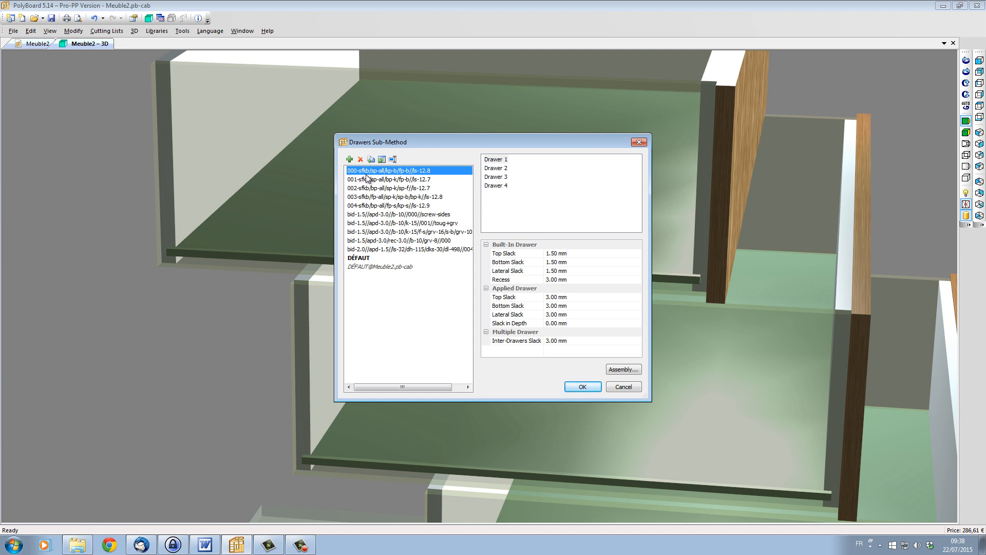
mouse_move(364, 179)
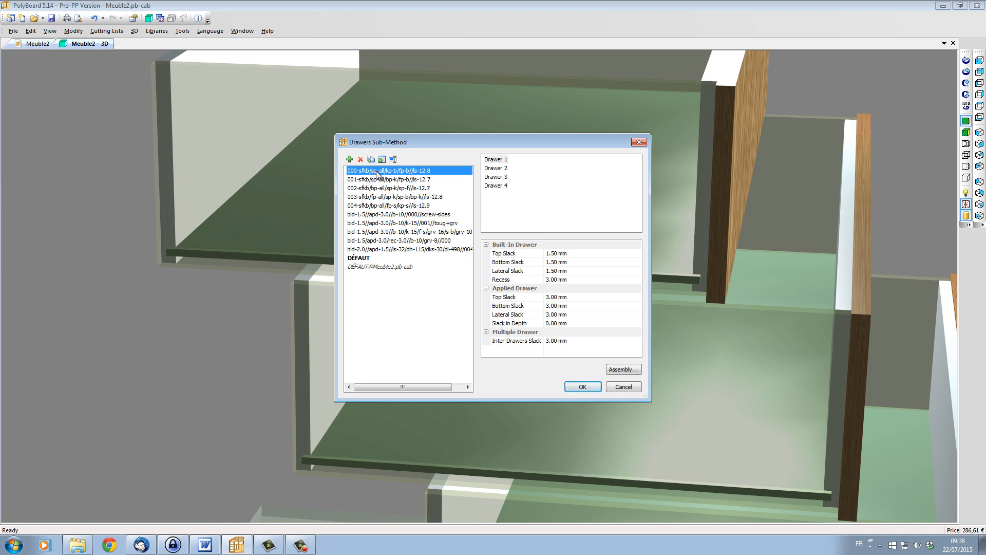
mouse_move(383, 176)
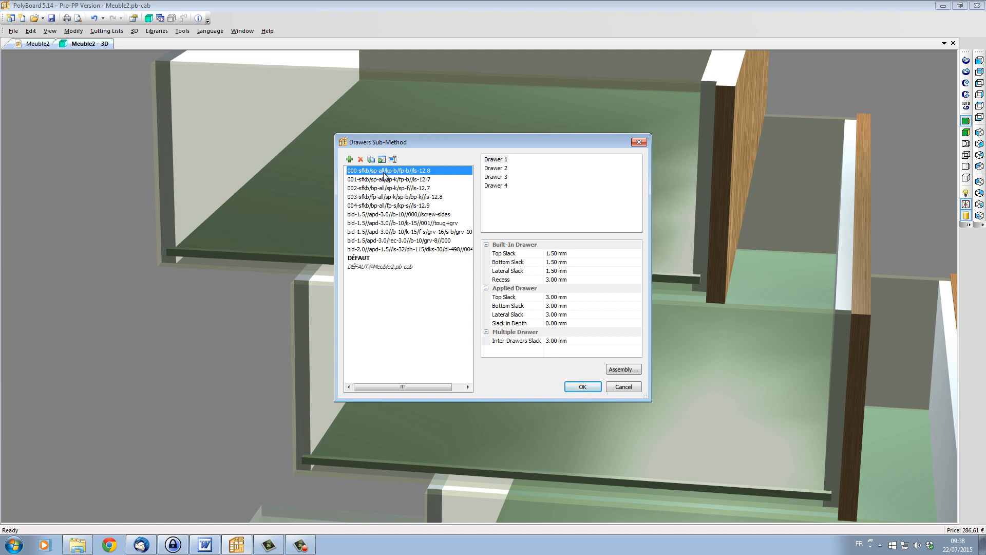
mouse_move(379, 177)
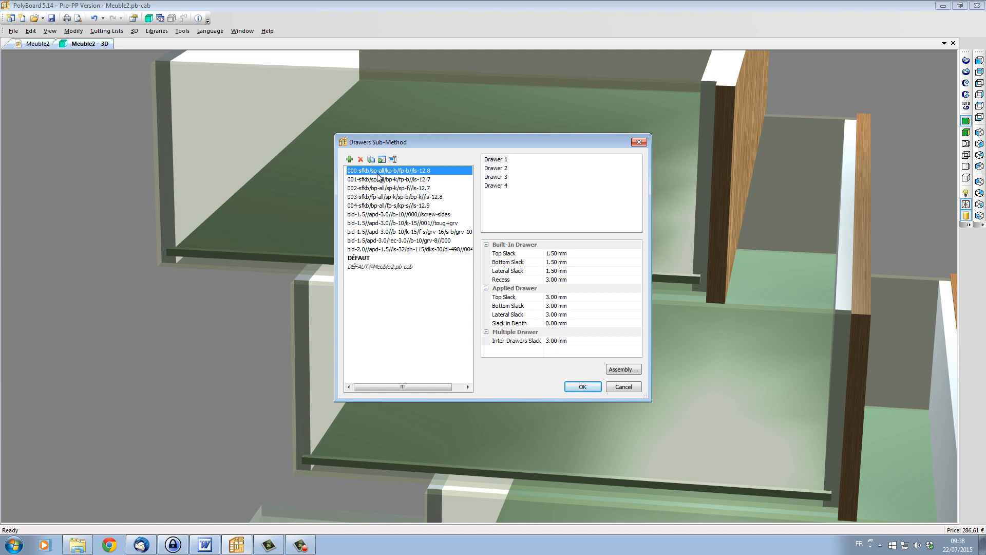
mouse_move(388, 177)
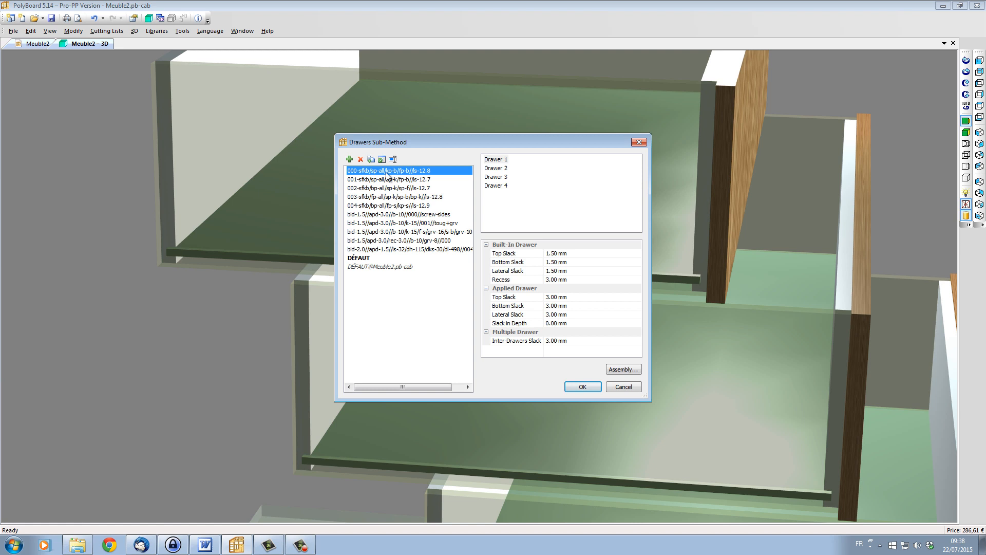
mouse_move(392, 177)
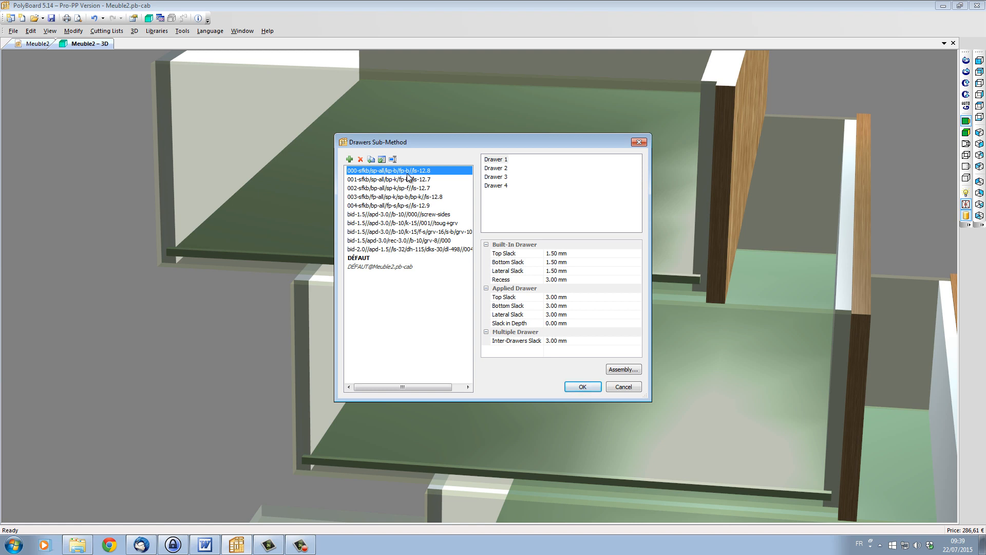
mouse_move(404, 179)
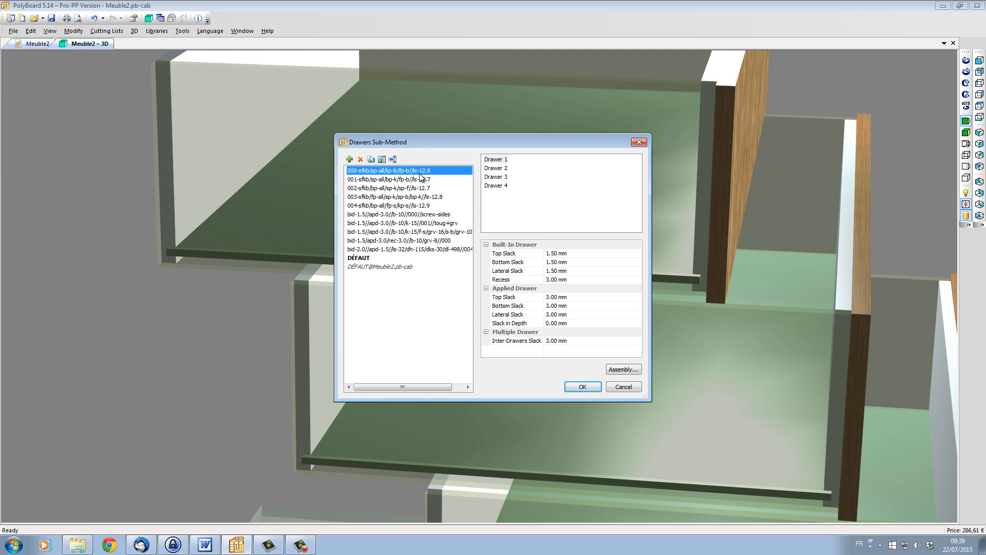
mouse_move(549, 276)
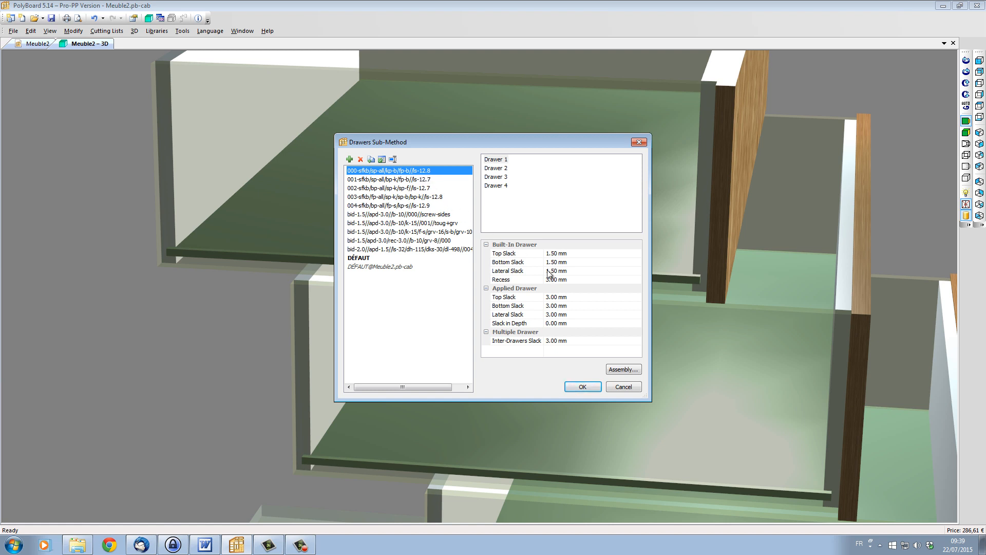
left_click(580, 387)
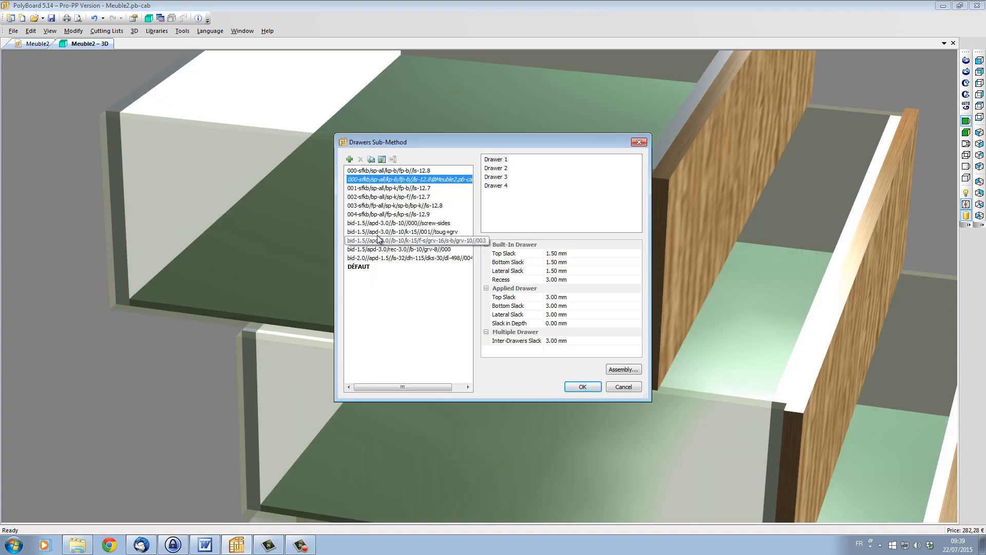
mouse_move(355, 216)
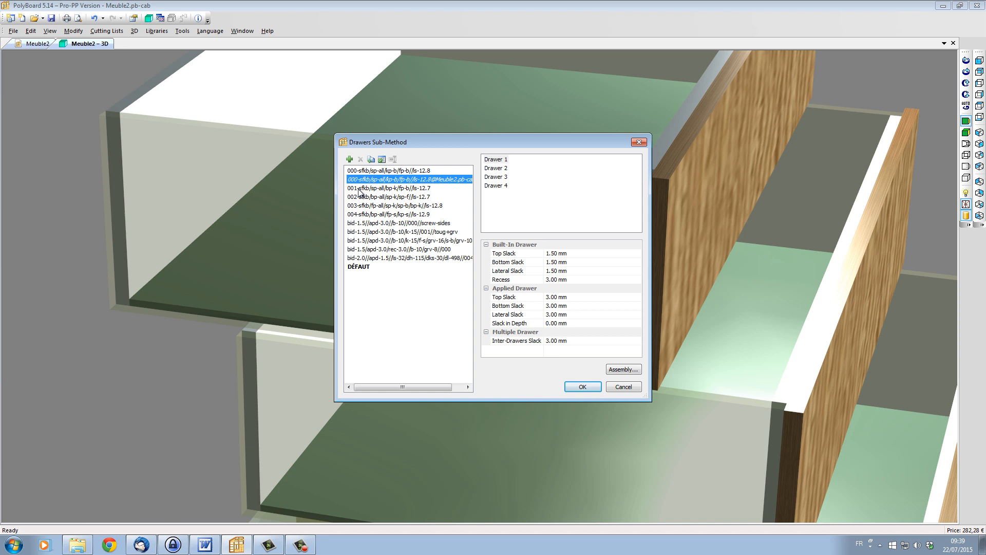
- Apply the 001-sfkb drawer sub-method to the cabinet's drawers
left_click(581, 386)
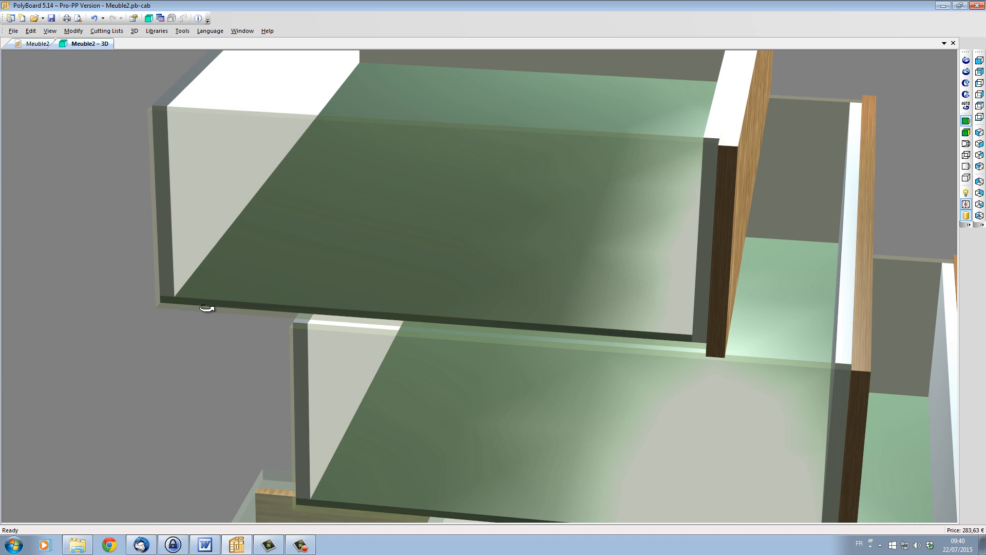
mouse_move(170, 277)
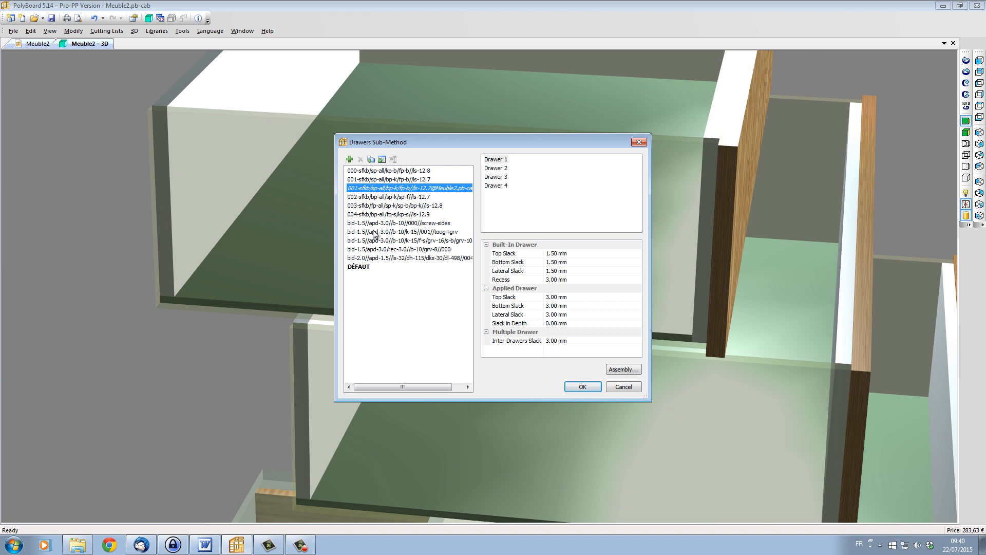
- Select the bid-1.5//apd-3.0//b-10/k-15//001//toug+grv sub-method in the library
left_click(406, 232)
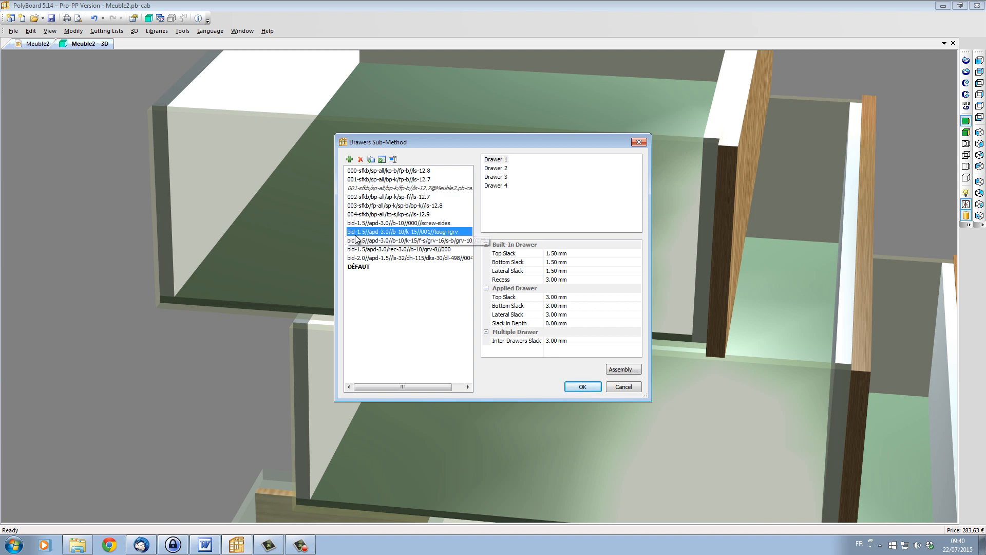
mouse_move(353, 238)
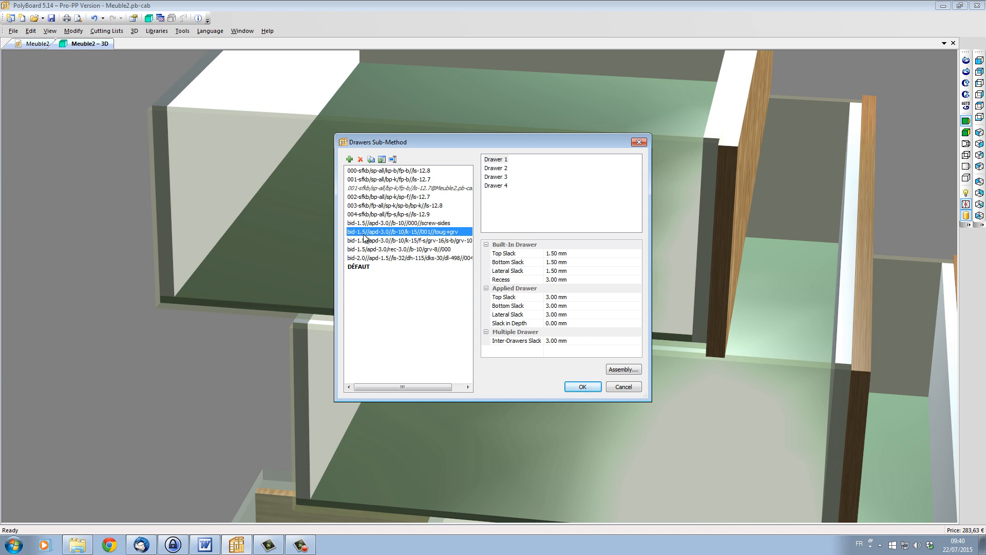
mouse_move(378, 239)
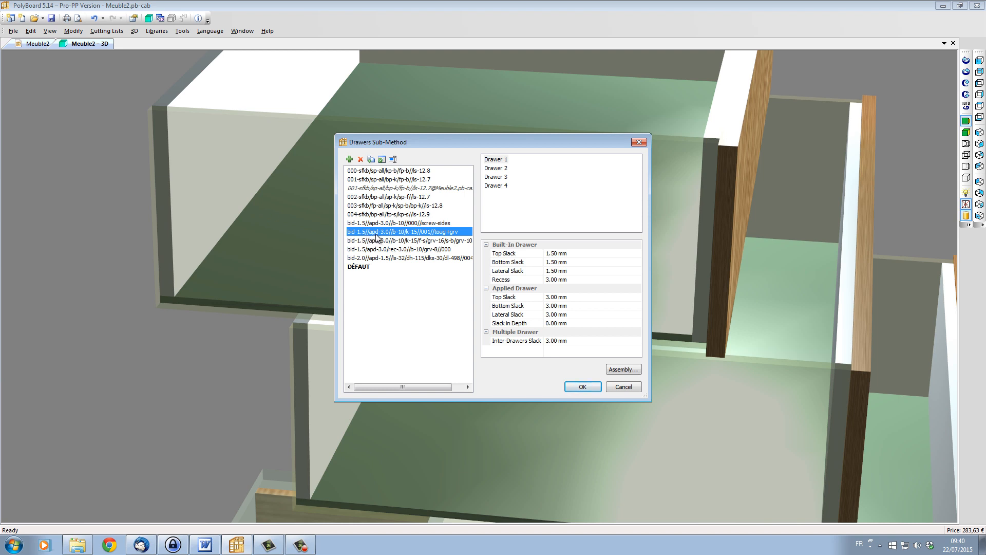
mouse_move(380, 237)
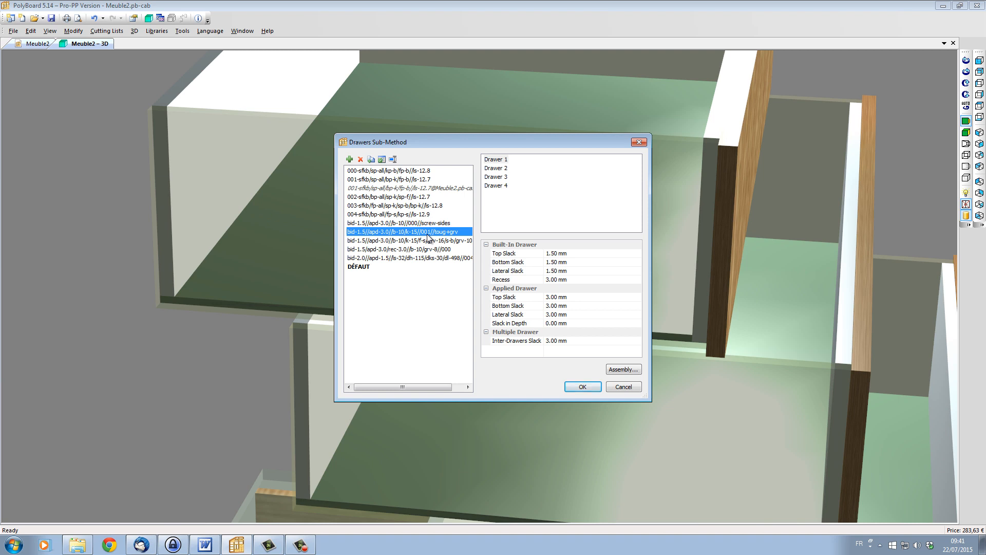
mouse_move(367, 182)
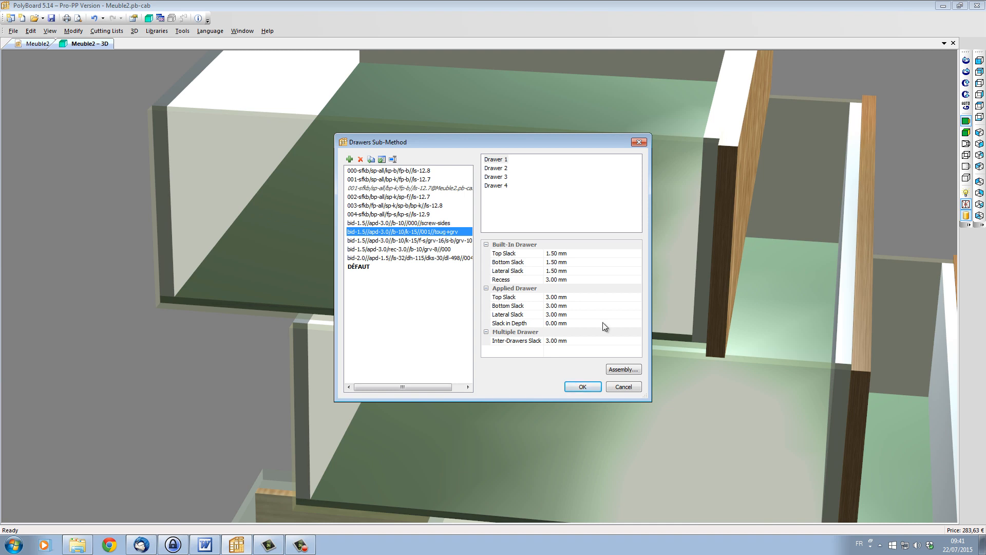
- Confirm the tongue-and-groove sub-method so the drawers rebuild in 3D
left_click(580, 387)
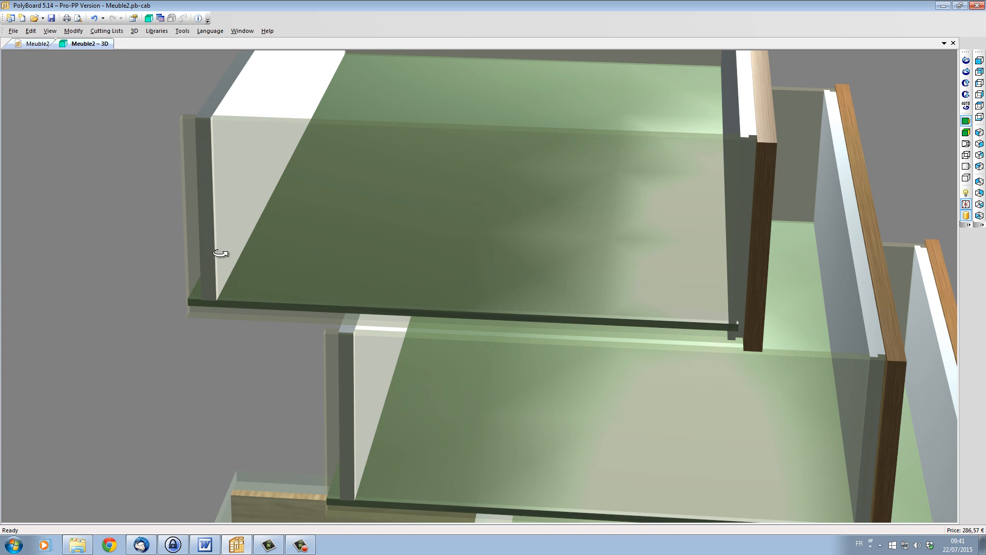
mouse_move(206, 322)
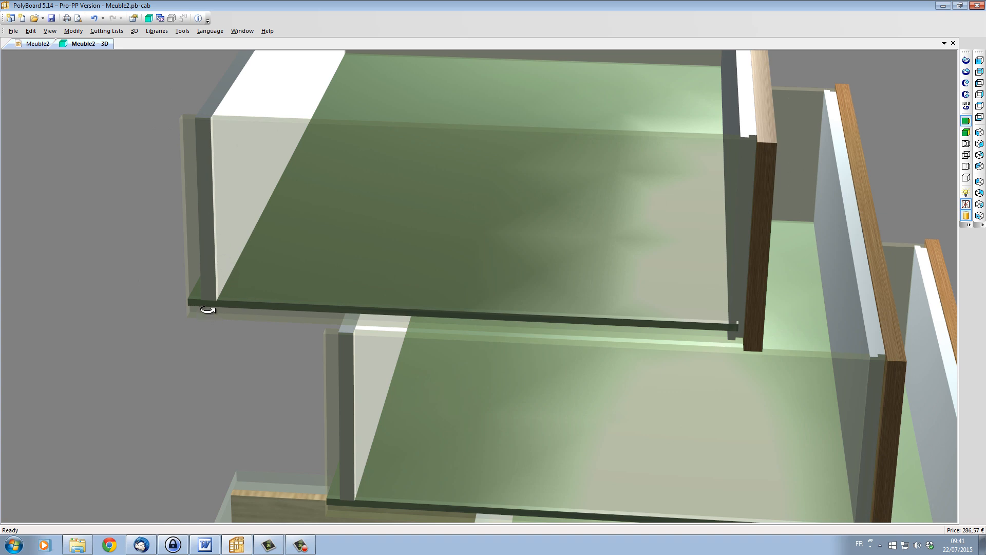
mouse_move(174, 120)
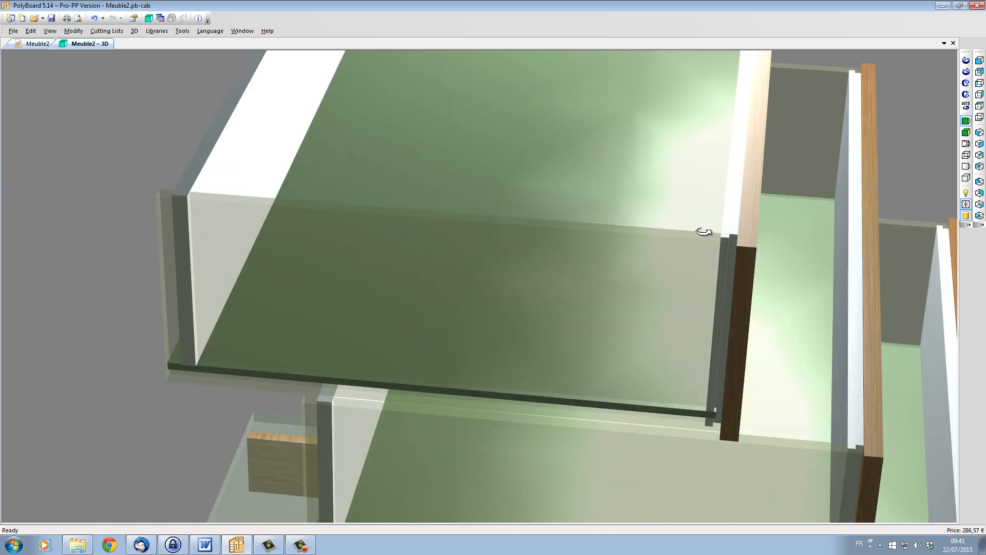
mouse_move(197, 342)
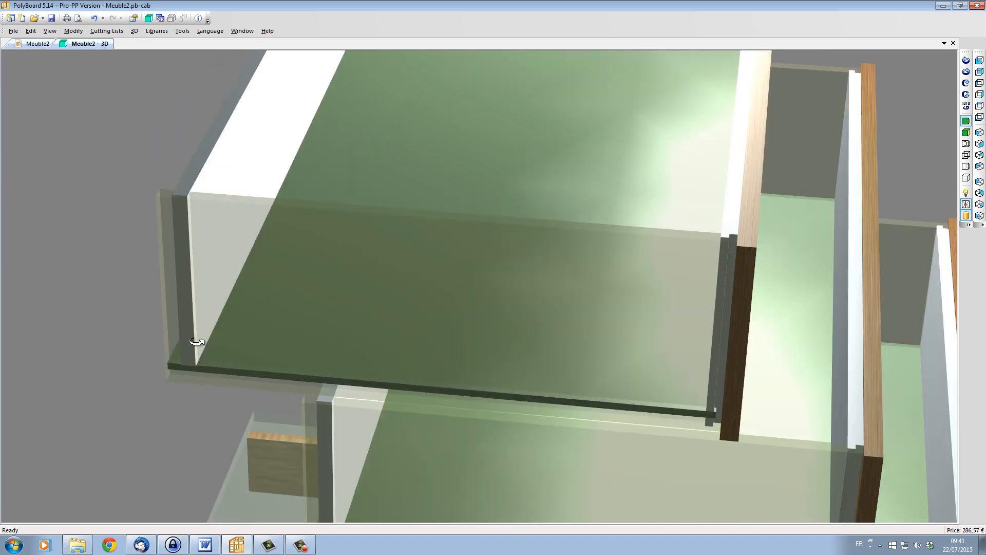